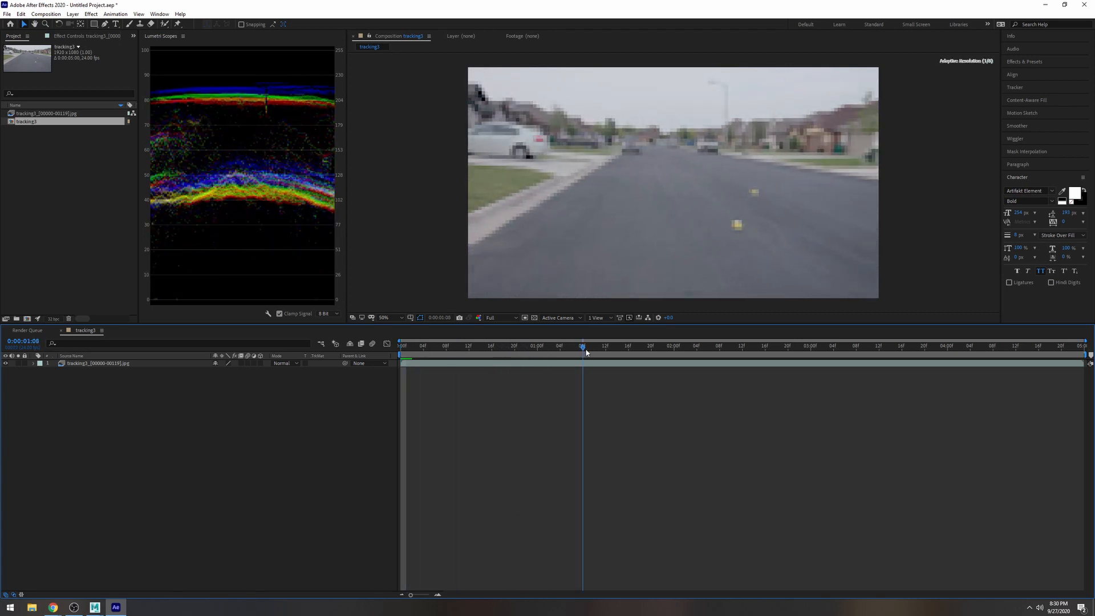
Scrub through the street footage and return the time indicator to frame zero
drag(583, 345, 742, 344)
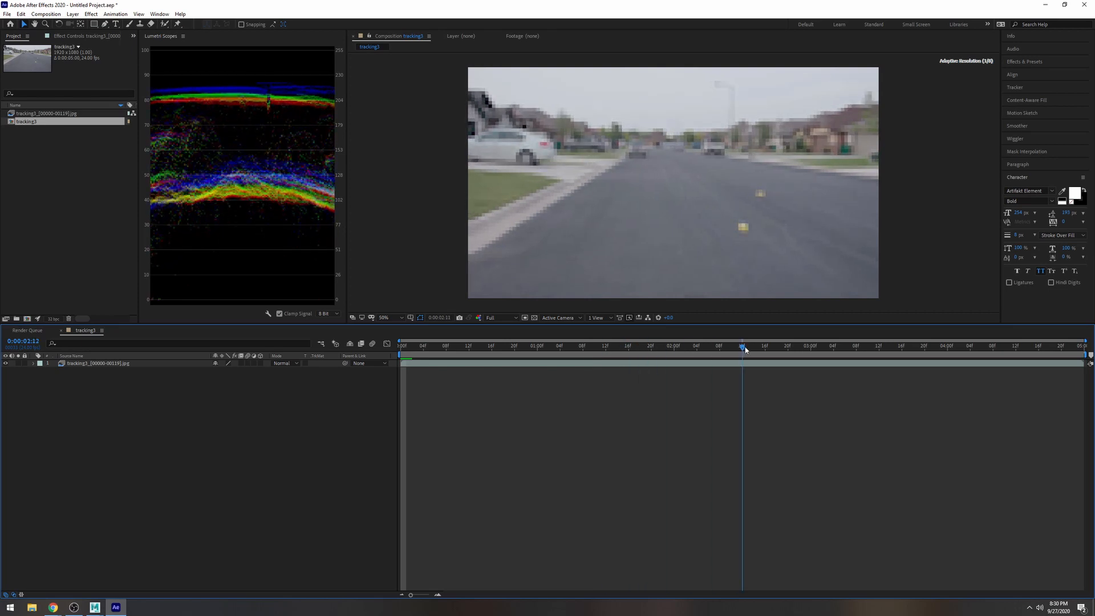
click(423, 345)
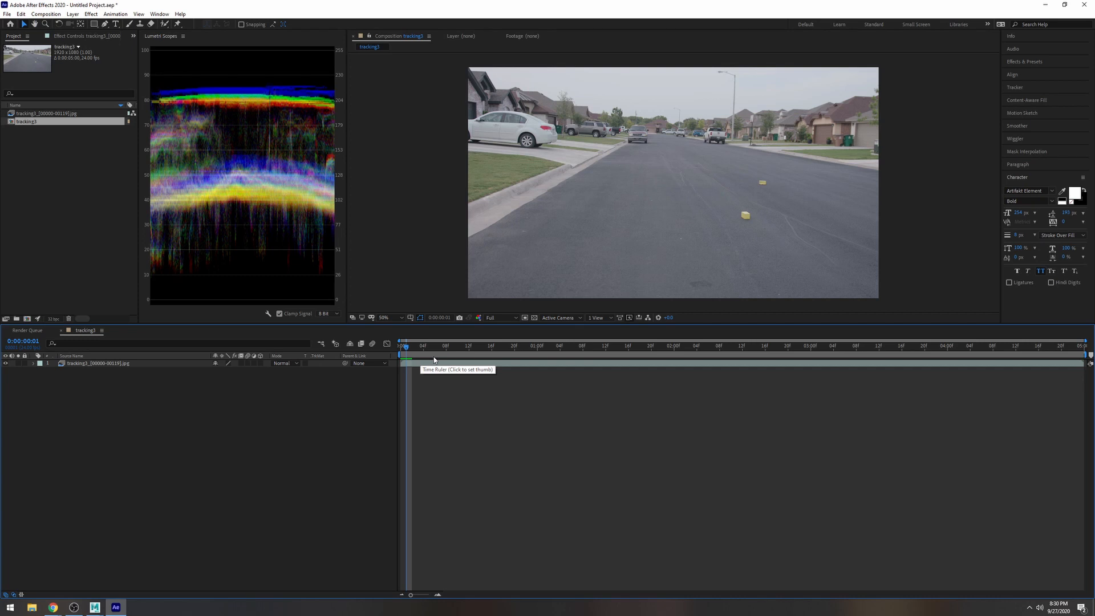
mouse_move(438, 359)
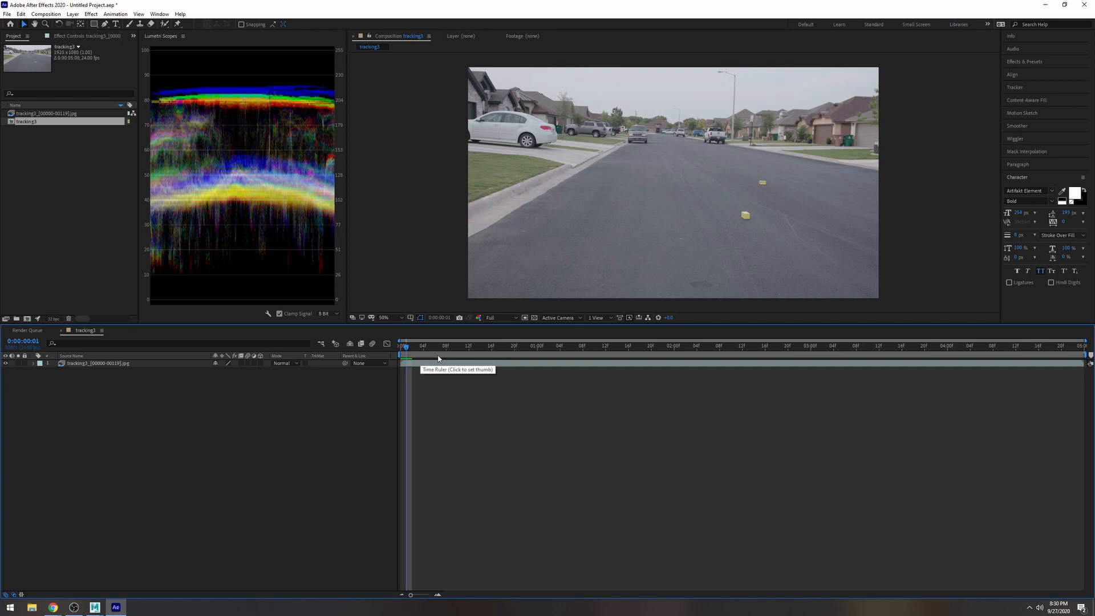
mouse_move(255, 414)
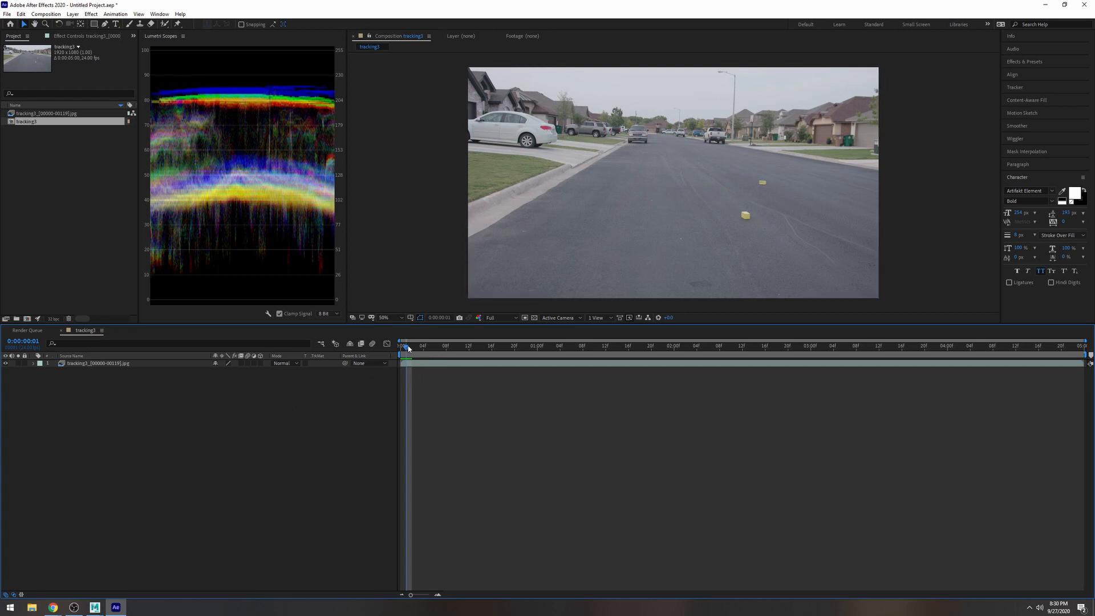
drag(404, 346, 491, 346)
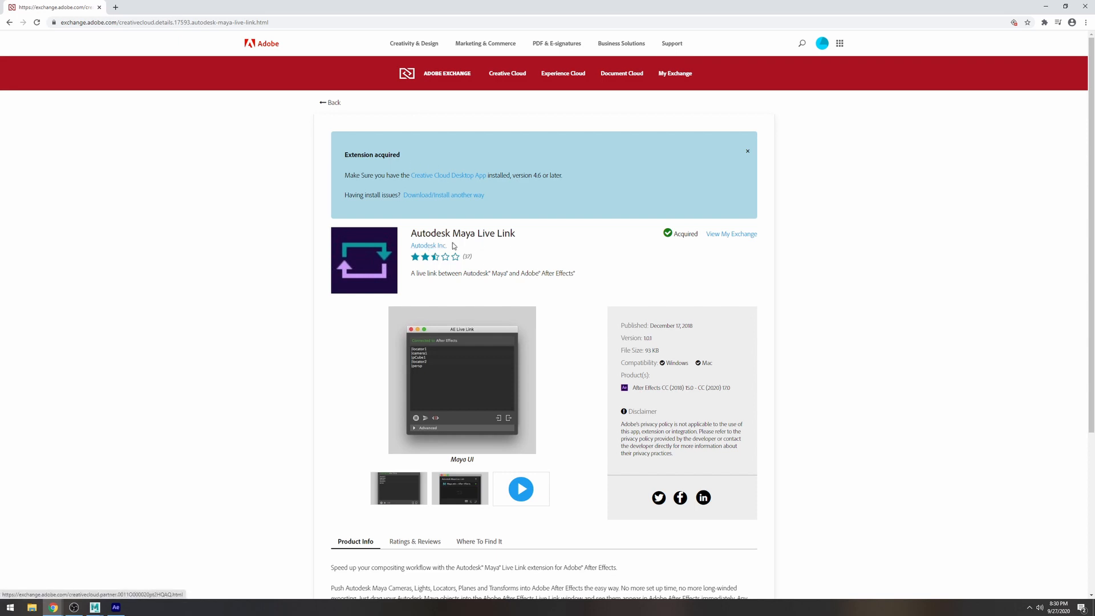
mouse_move(462, 238)
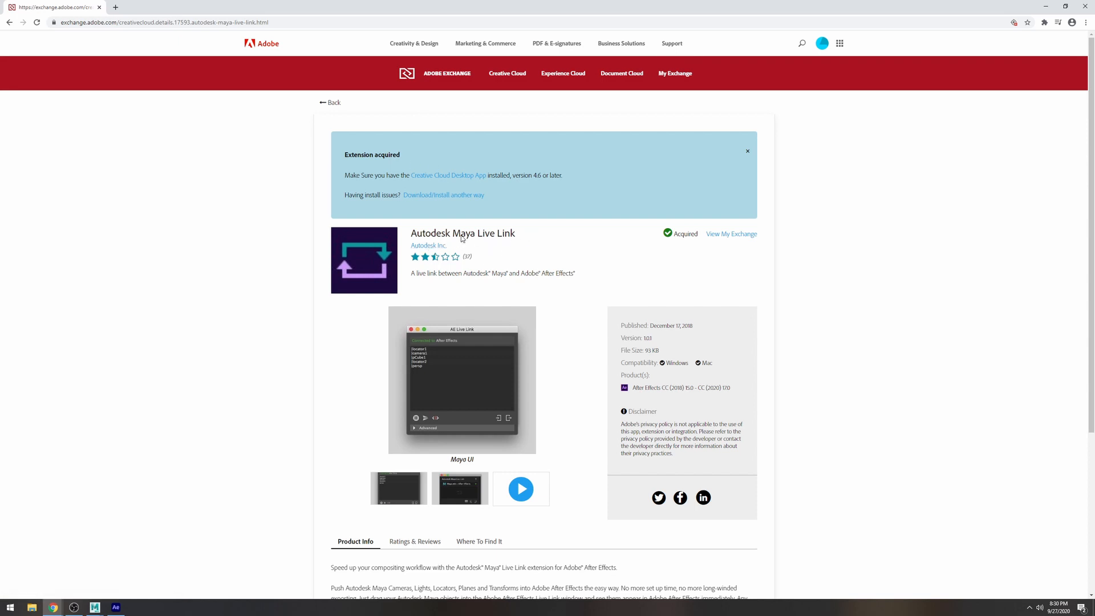
mouse_move(533, 275)
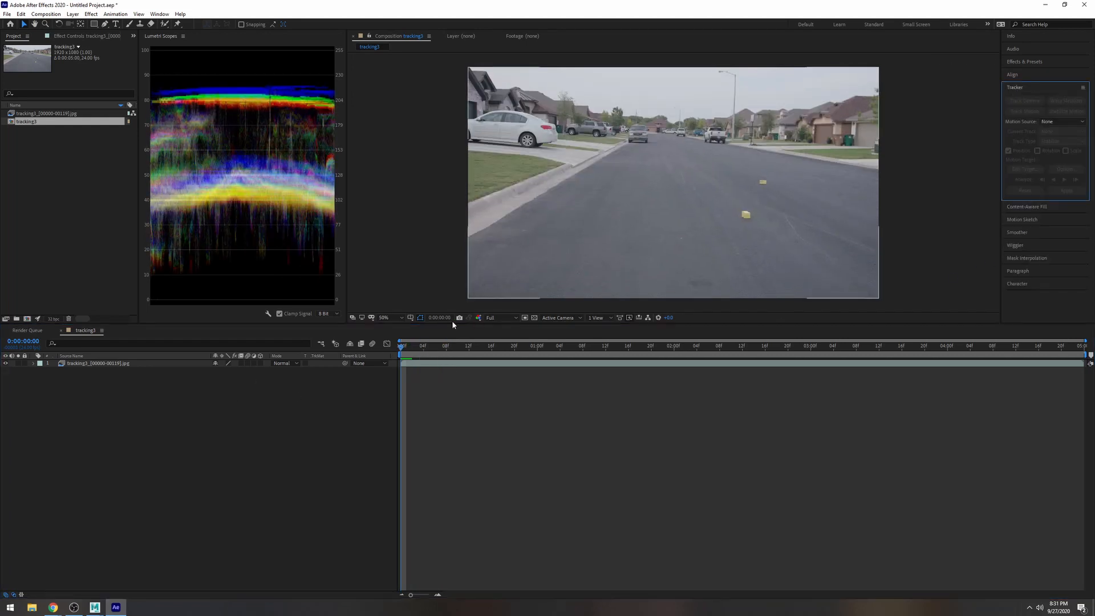
Run Track Camera so 3D Camera Tracker analyzes the street footage
click(1023, 100)
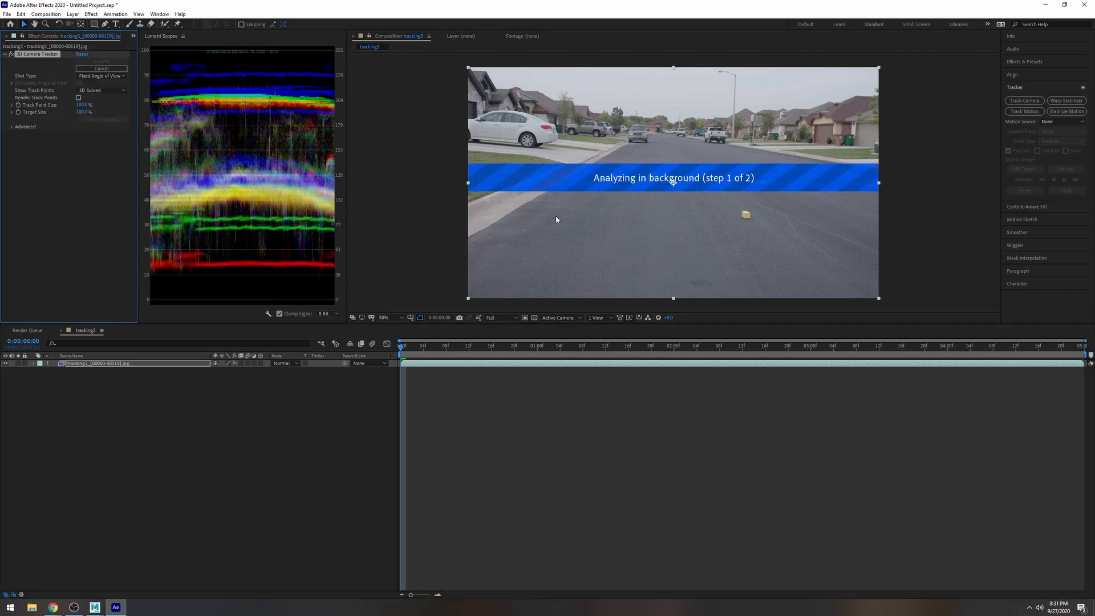
mouse_move(591, 308)
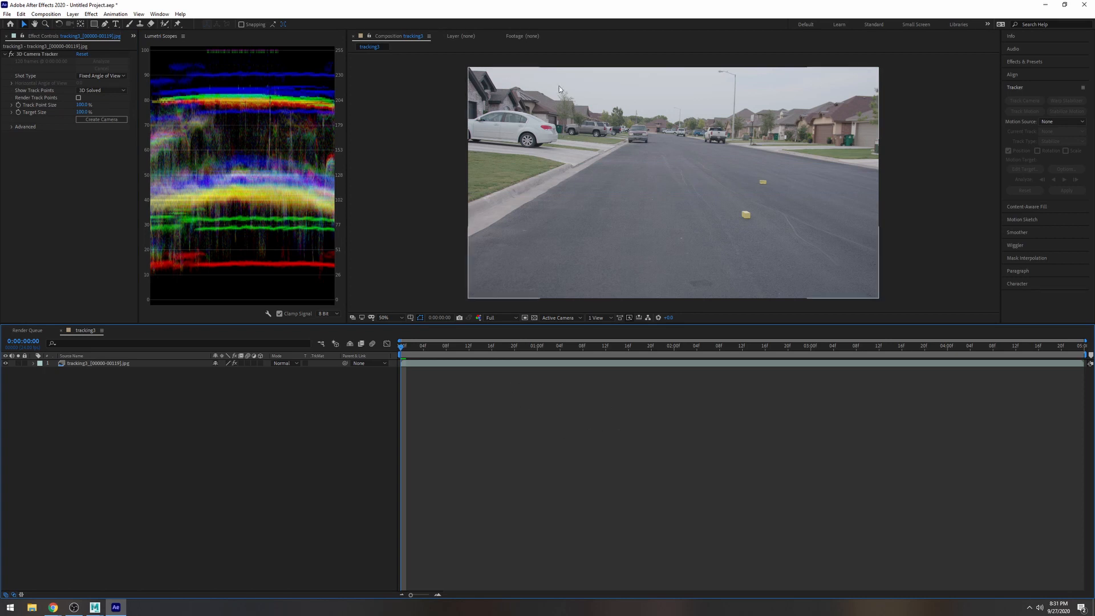
mouse_move(313, 386)
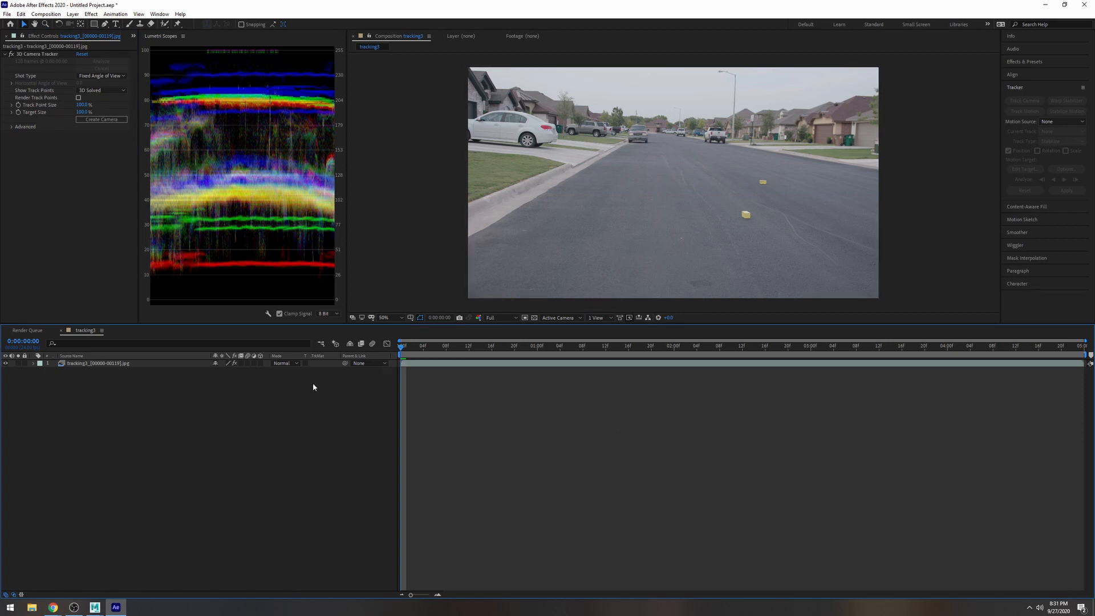
click(97, 363)
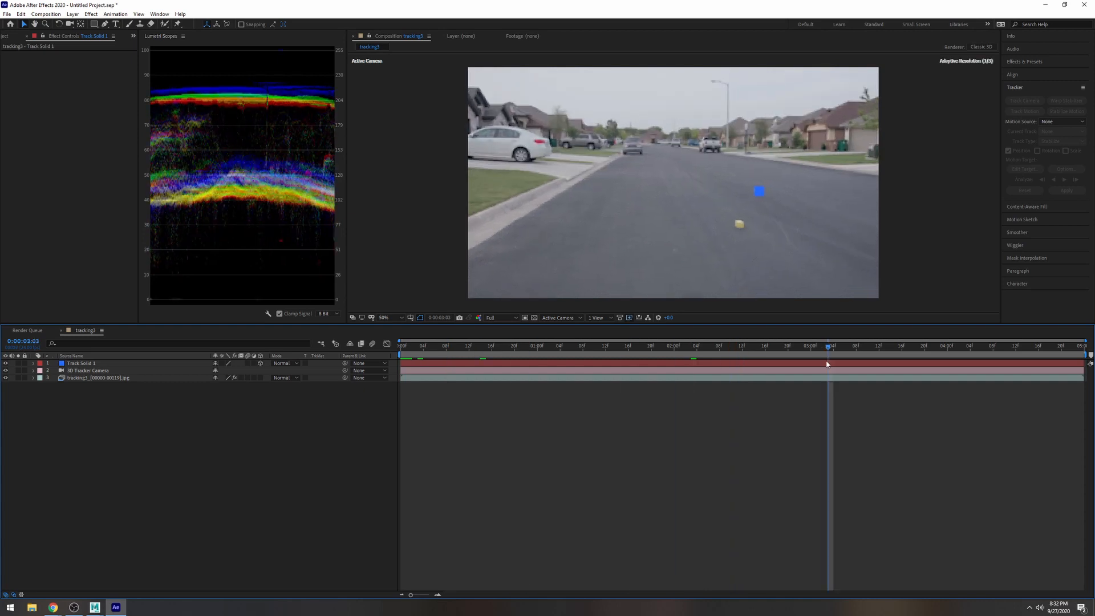
Scrub the timeline to confirm the track solid stays pinned to the road
drag(827, 345, 890, 345)
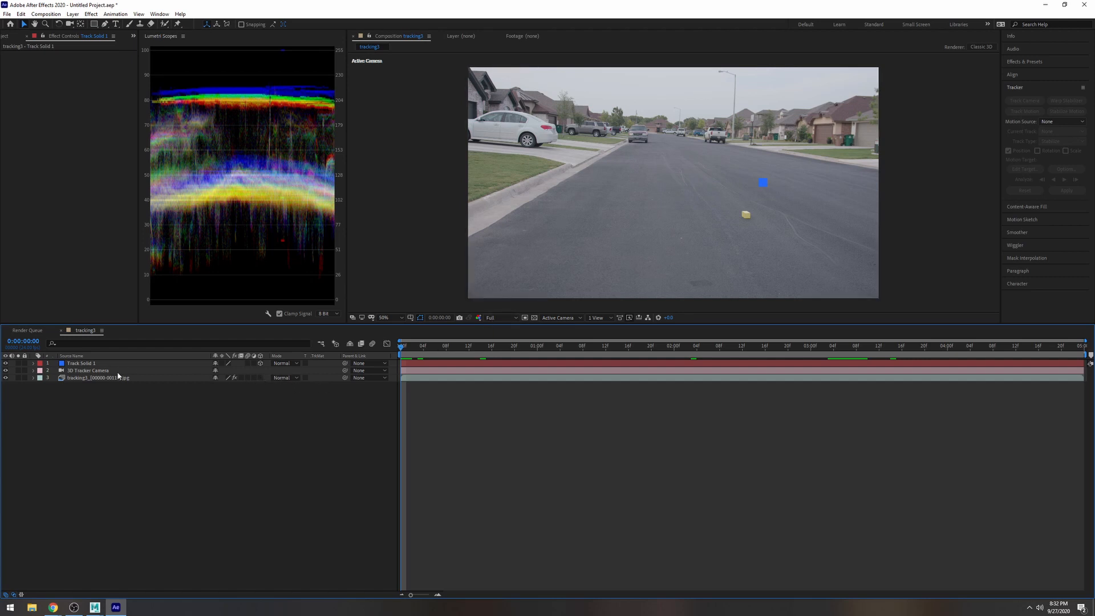
Select the 3D Tracker Camera layer, open the Autodesk Maya Live Link extension, and switch to Maya
click(89, 370)
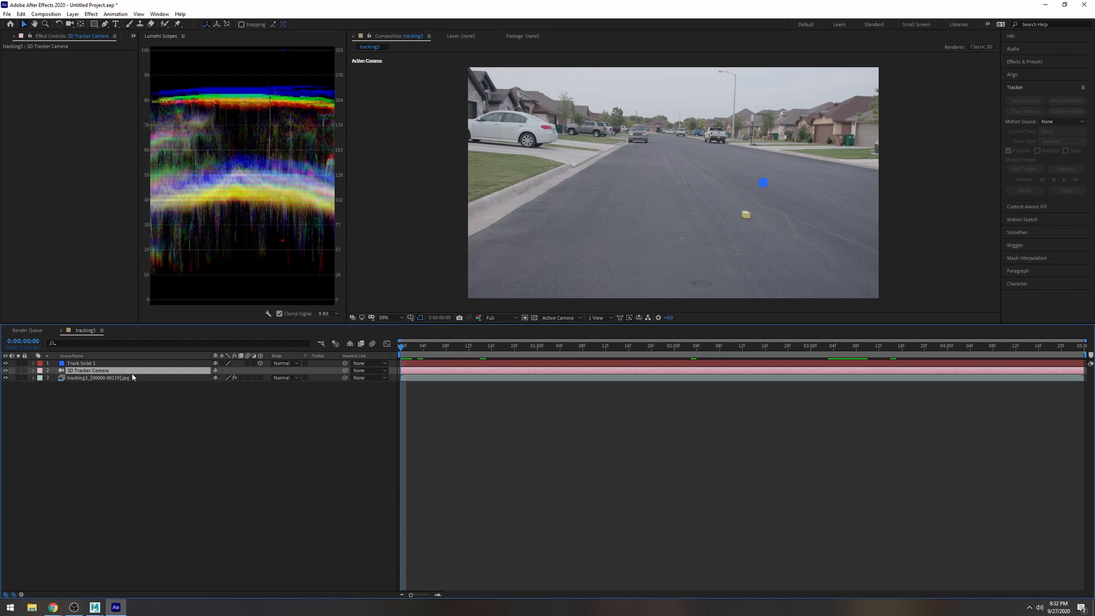
click(159, 13)
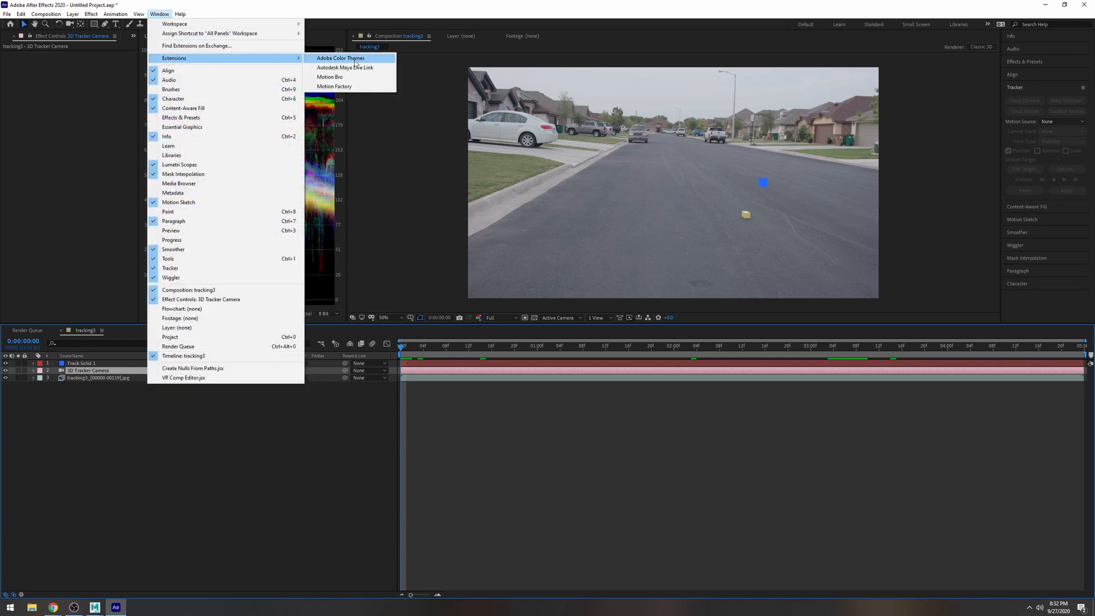
click(344, 68)
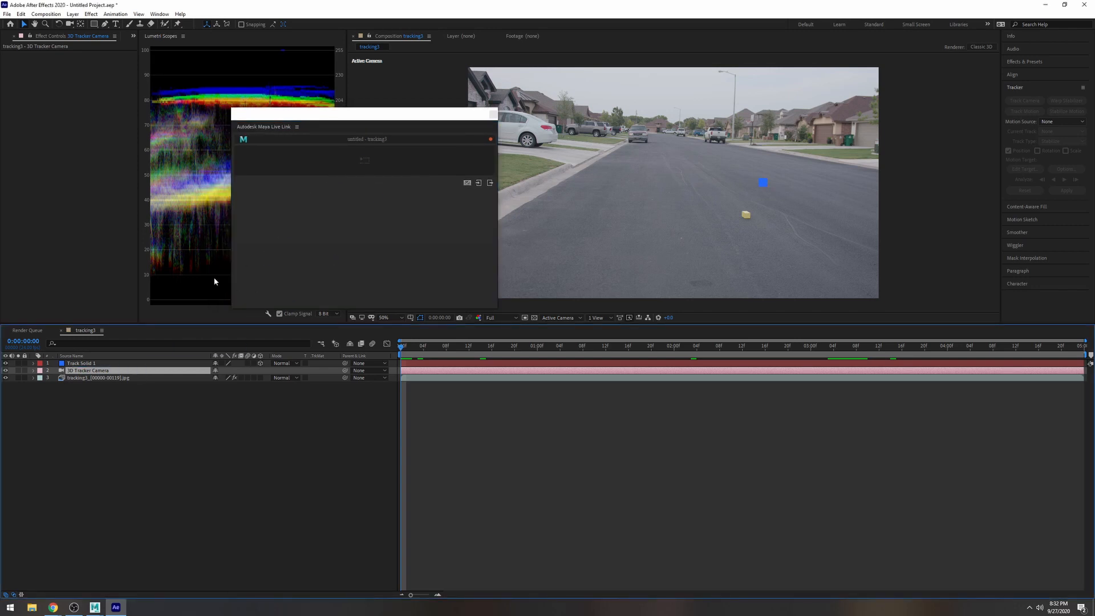
mouse_move(100, 599)
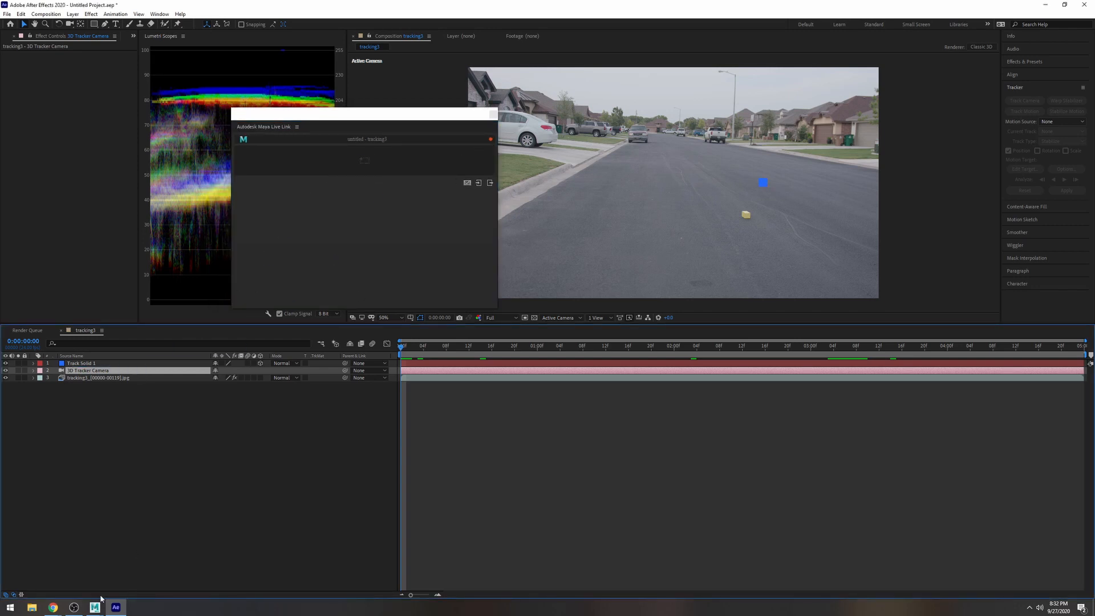
click(93, 606)
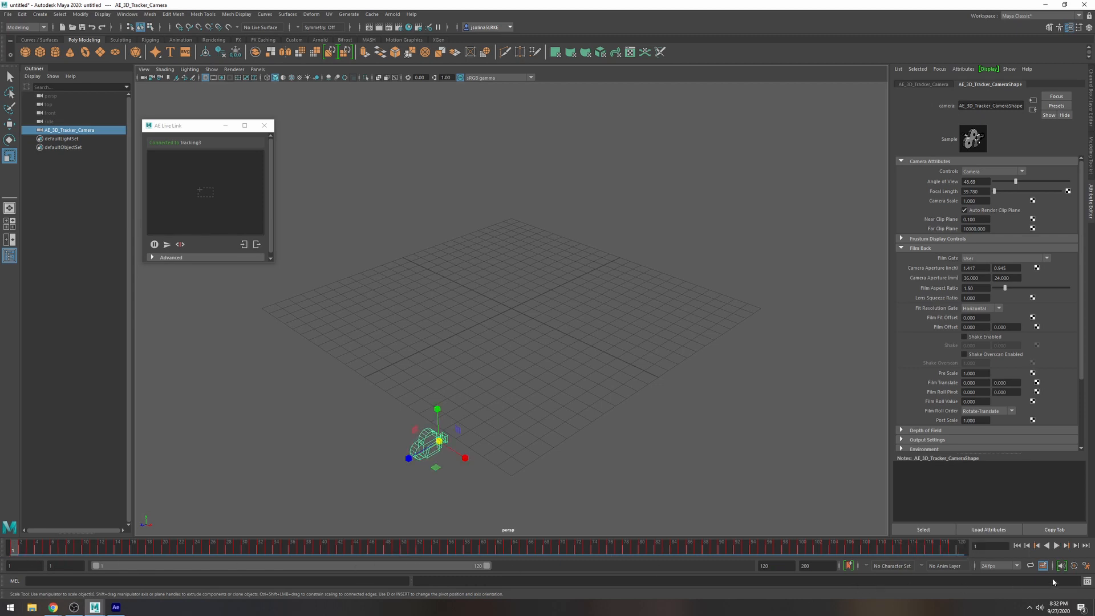
mouse_move(1043, 566)
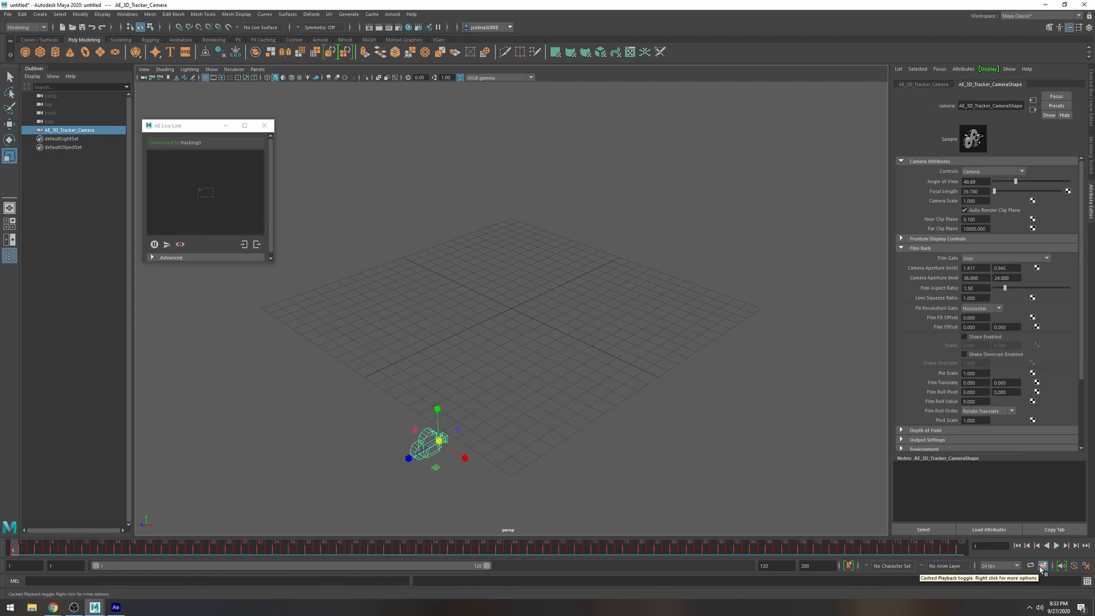
mouse_move(1076, 565)
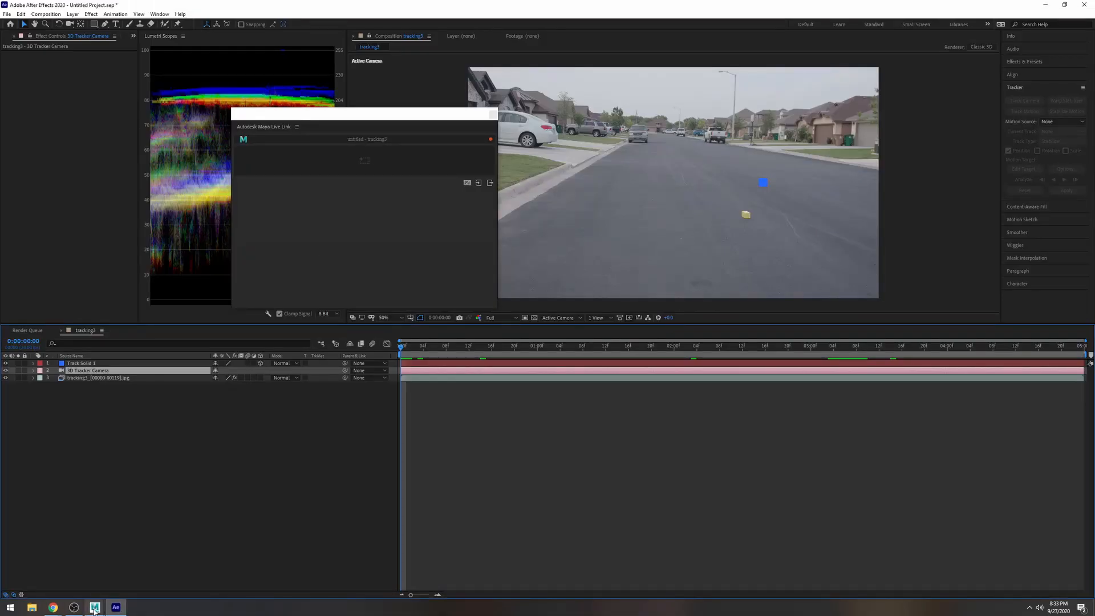
Look through AE_3D_Tracker_Camera in Maya and scrub its animated move
click(94, 607)
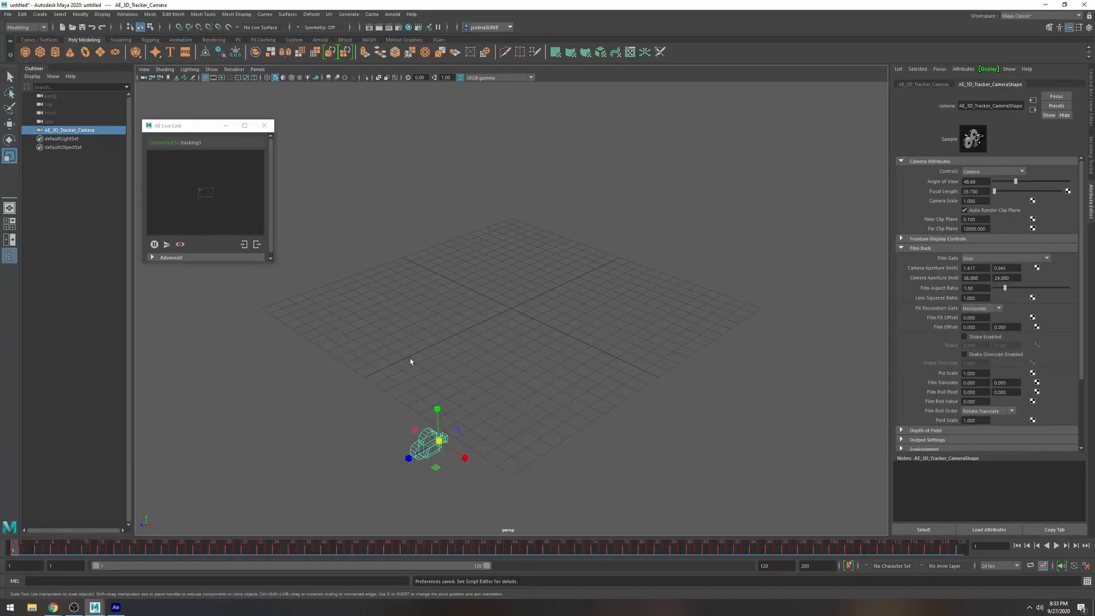
click(258, 69)
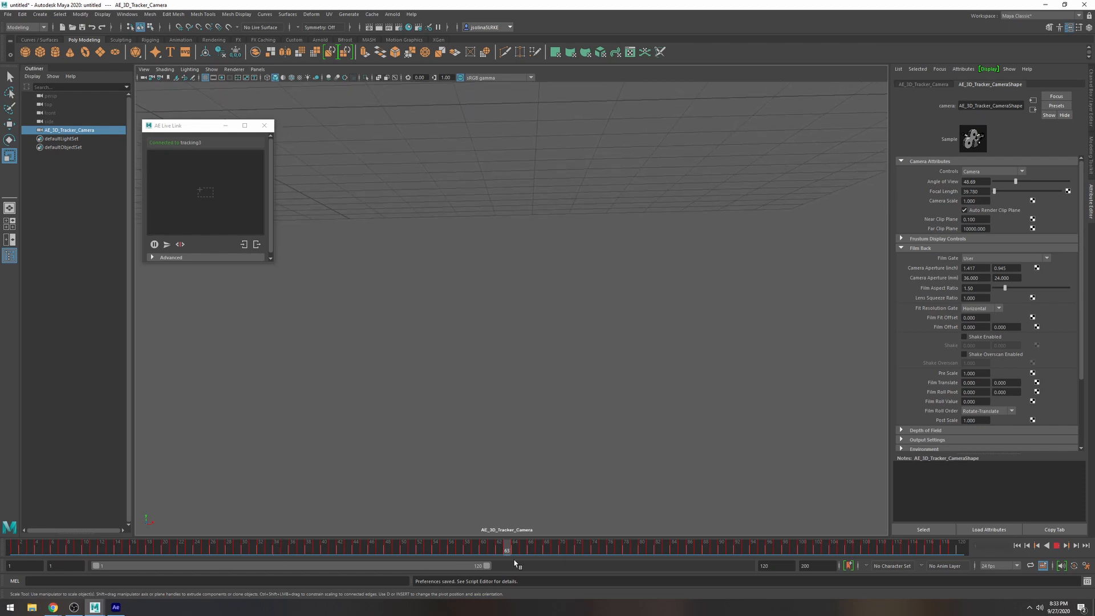
drag(513, 545, 101, 545)
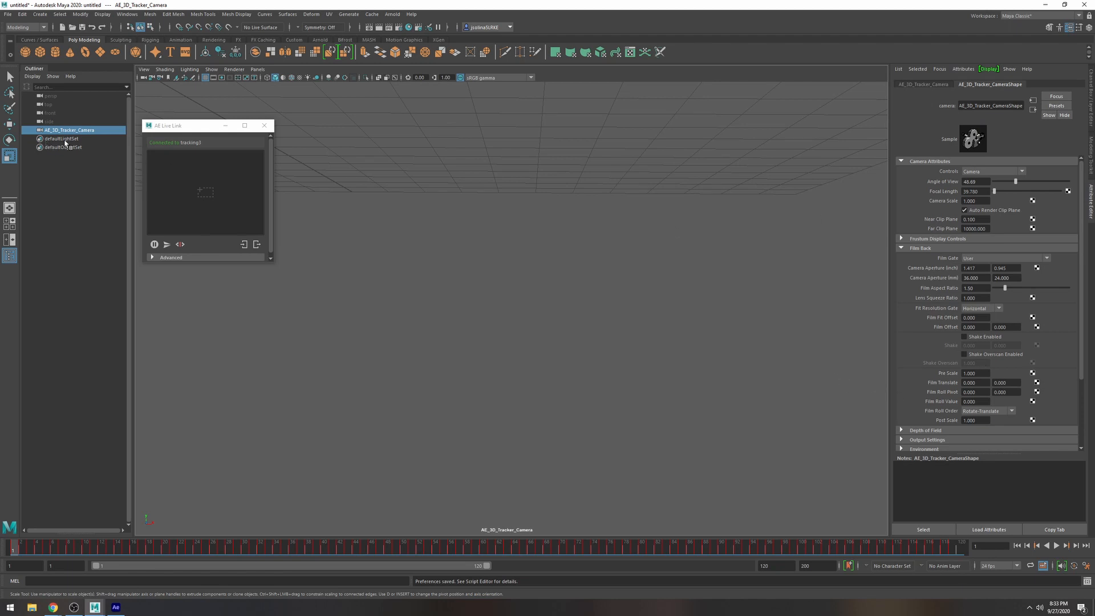
mouse_move(58, 117)
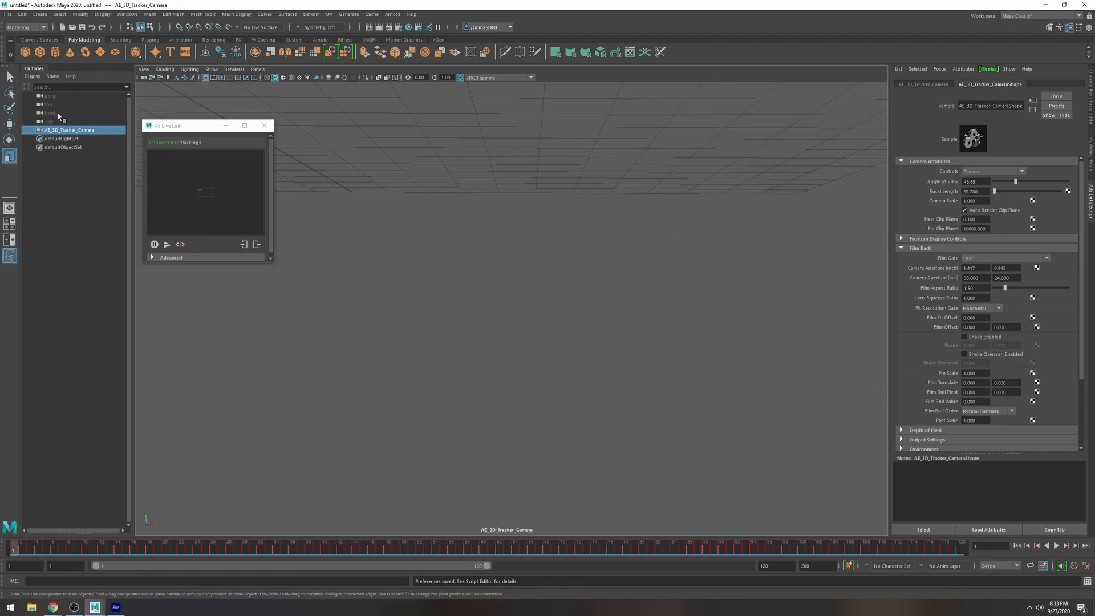
Load tracking3_00000.jpg as the camera's image plane and scrub through the footage frames
click(127, 14)
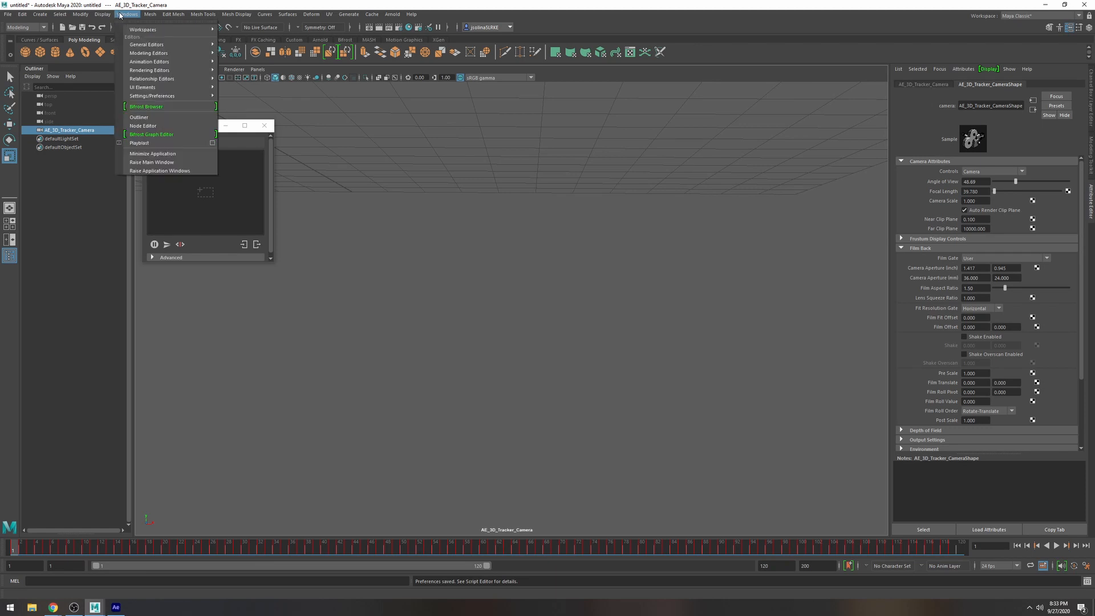
mouse_move(143, 126)
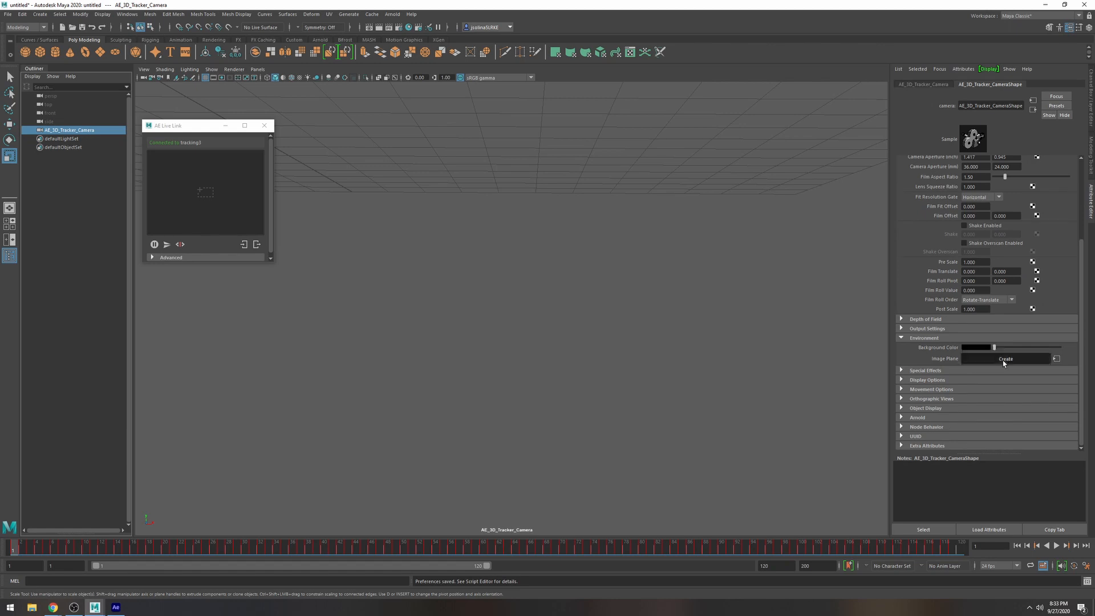
click(1004, 358)
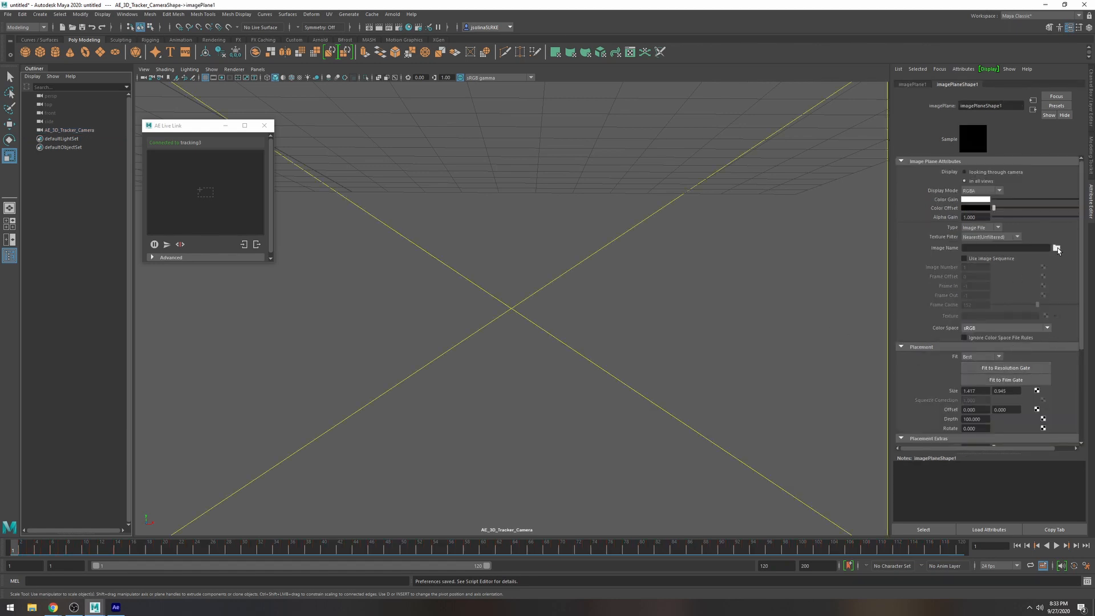
click(1057, 248)
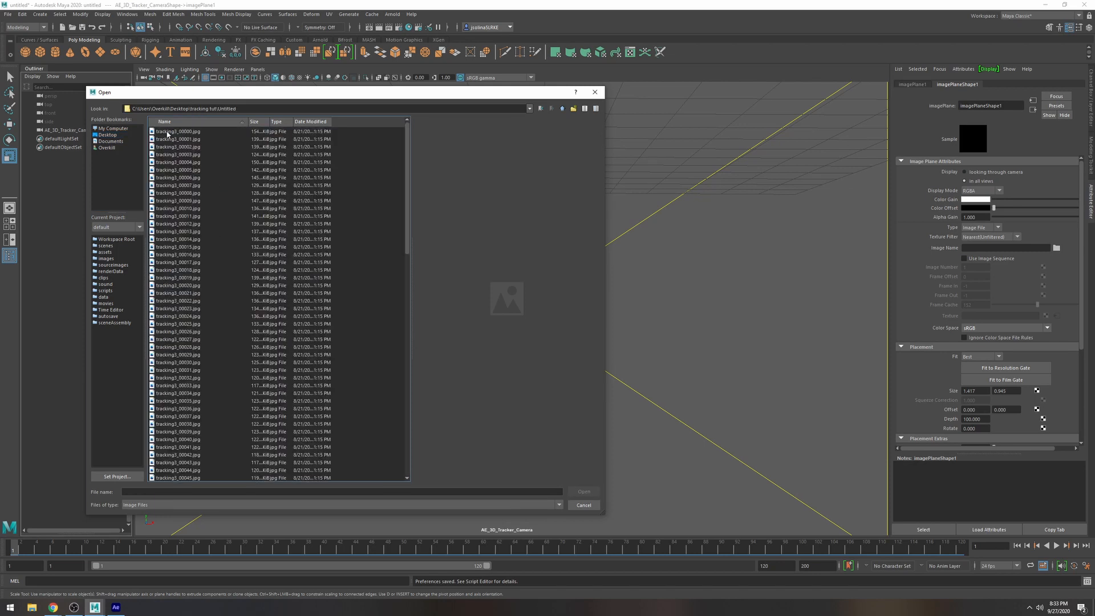
click(584, 491)
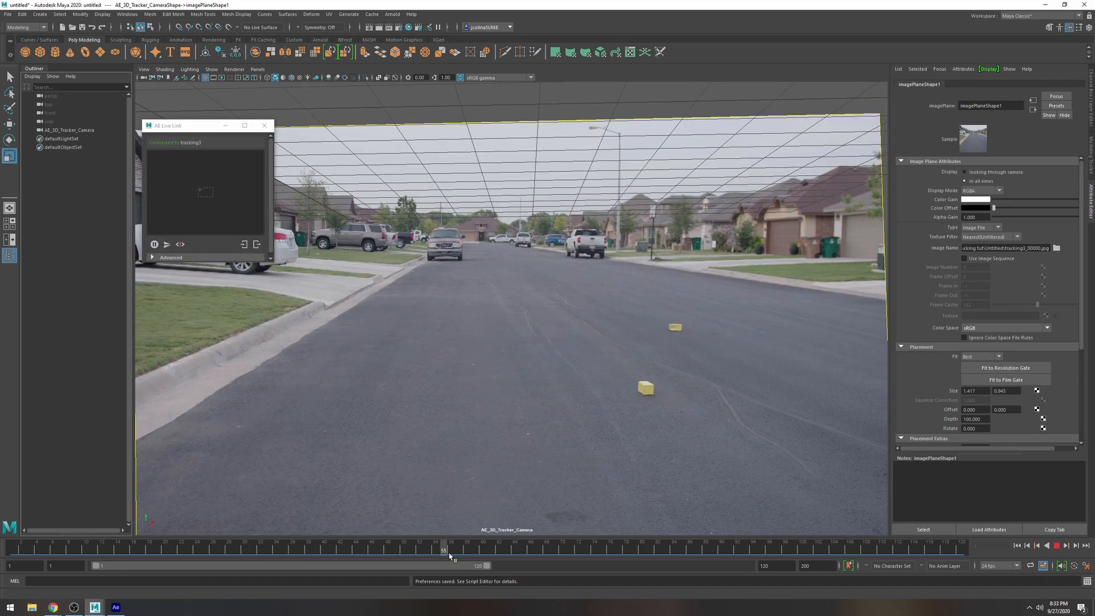
drag(447, 551, 13, 551)
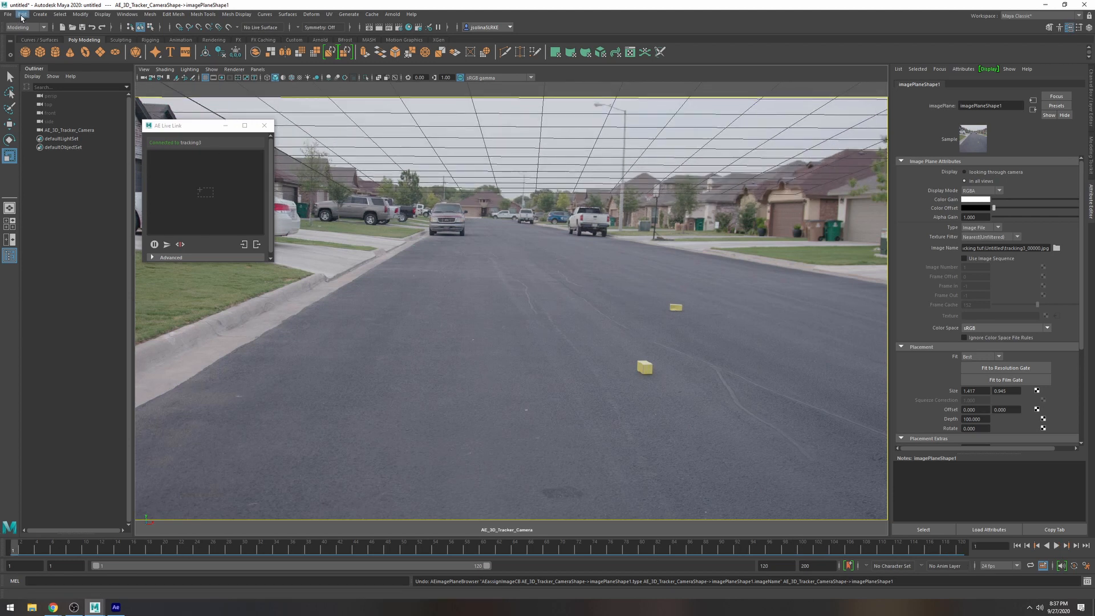
In Bake Simulation options, set Channels to From Channel Box
click(22, 14)
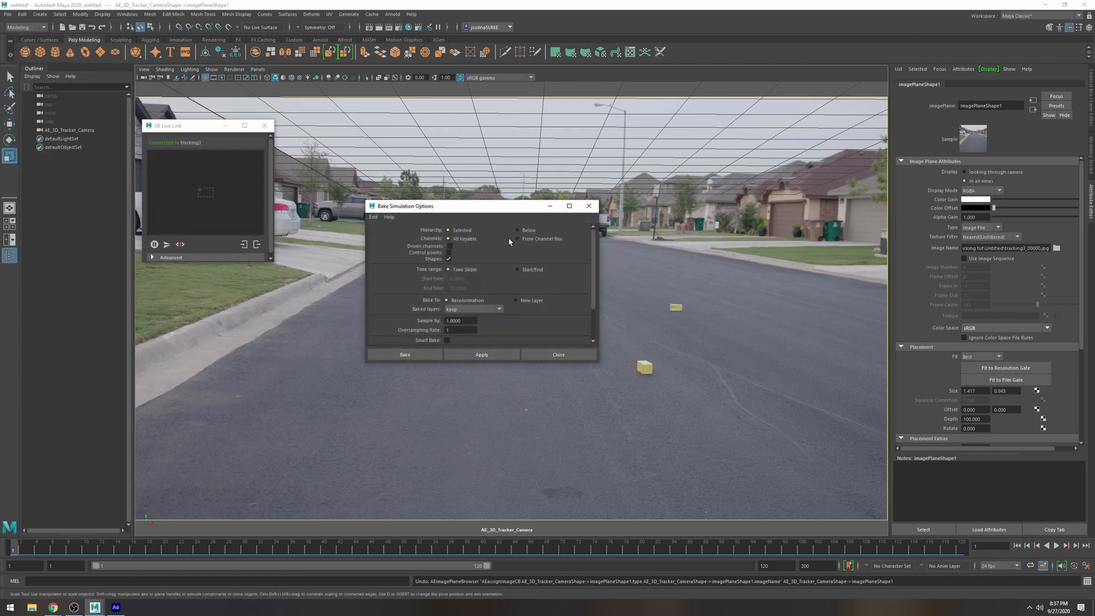
mouse_move(467, 258)
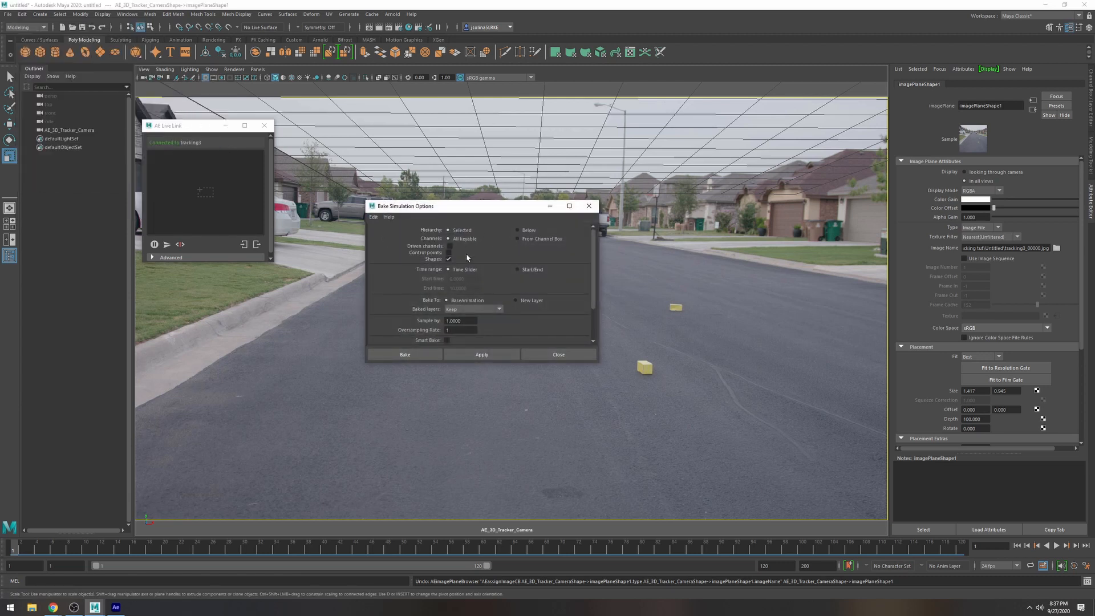
click(518, 239)
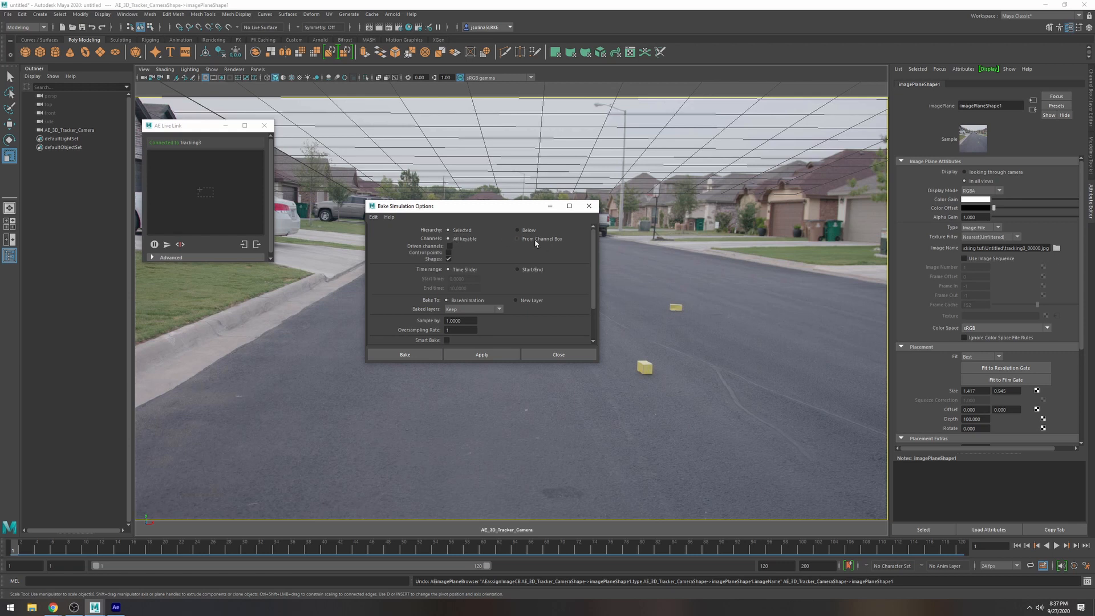
click(517, 238)
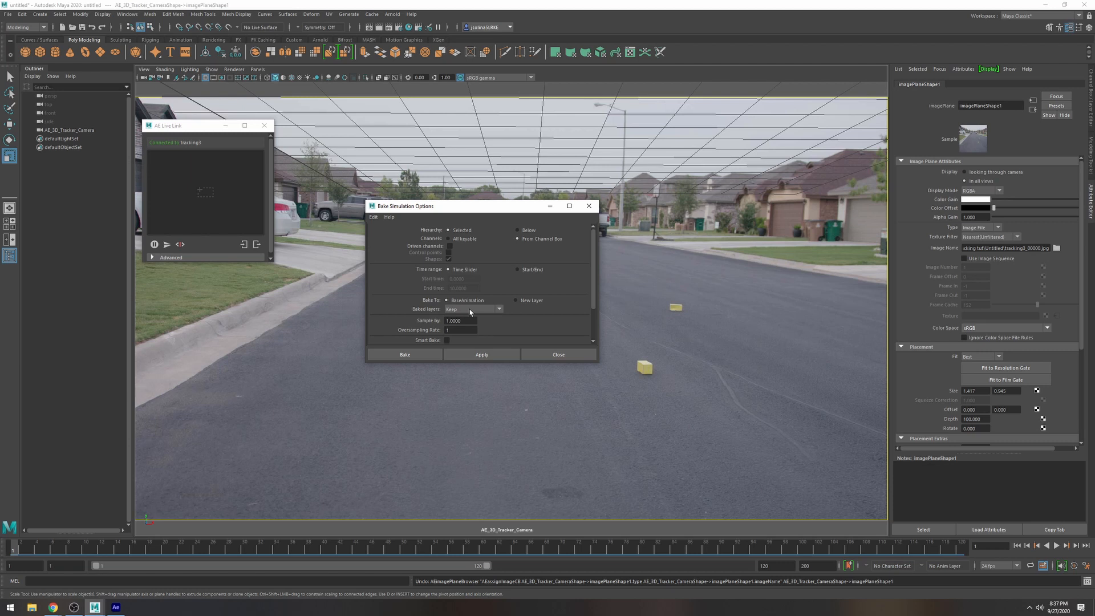
mouse_move(509, 331)
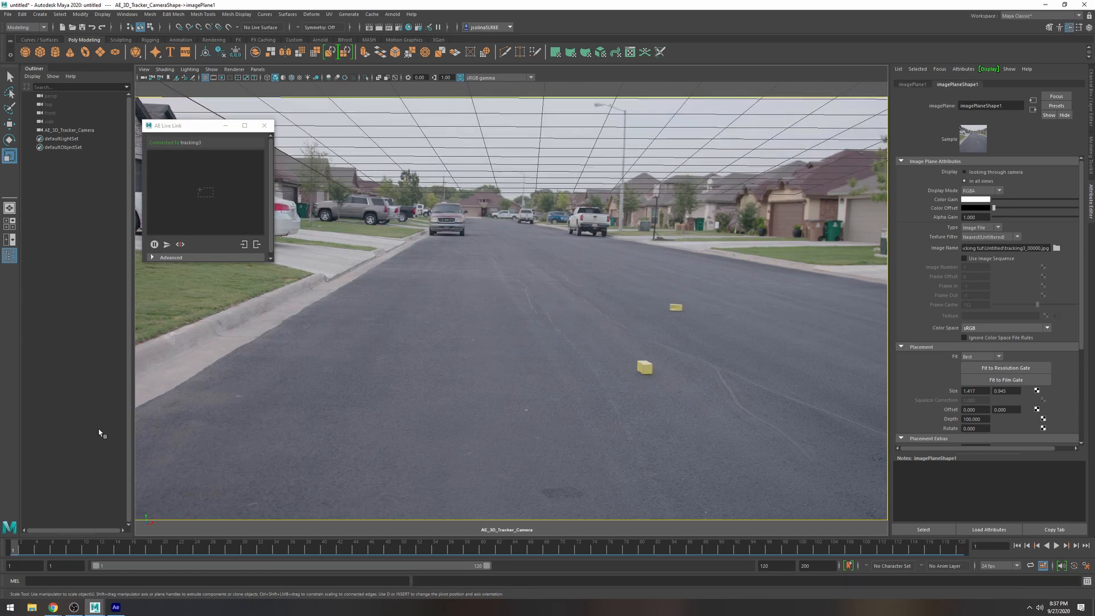
Export All as FBX export with the file name 'camera'
click(7, 13)
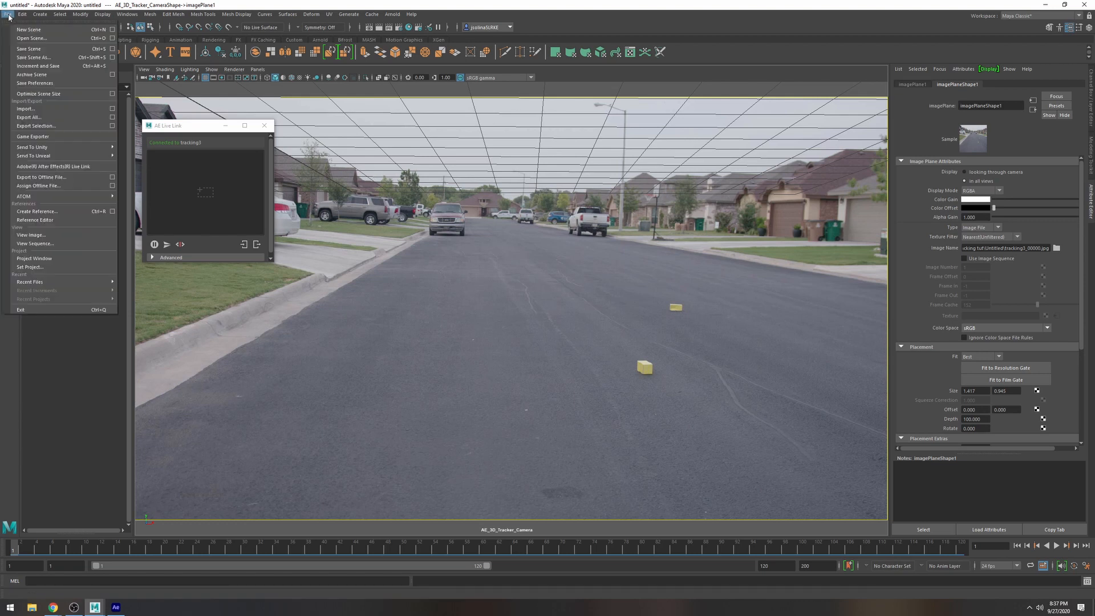
mouse_move(35, 125)
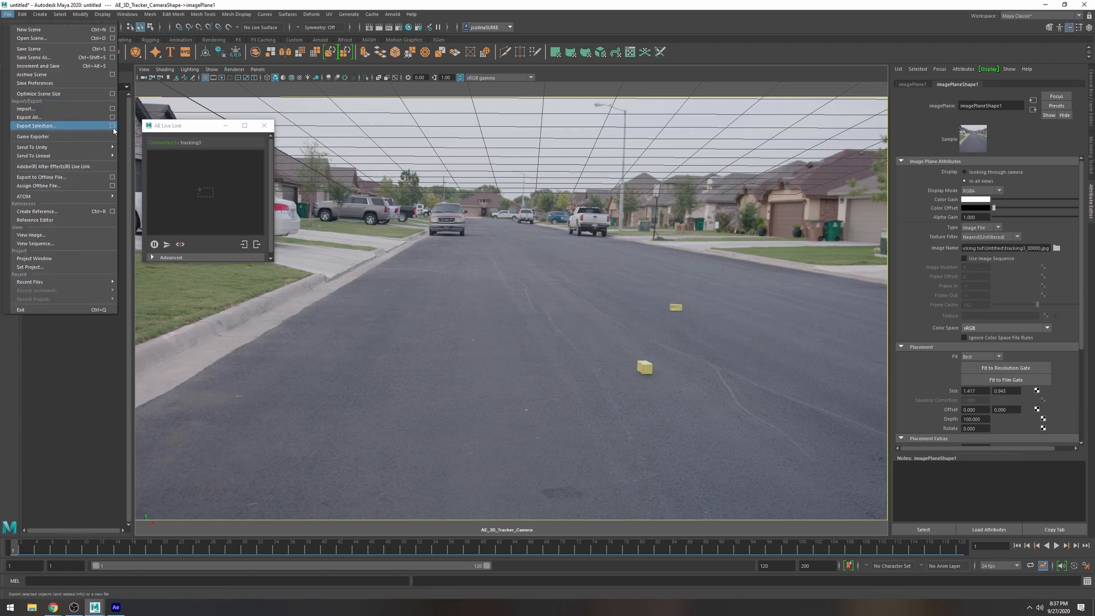
click(28, 117)
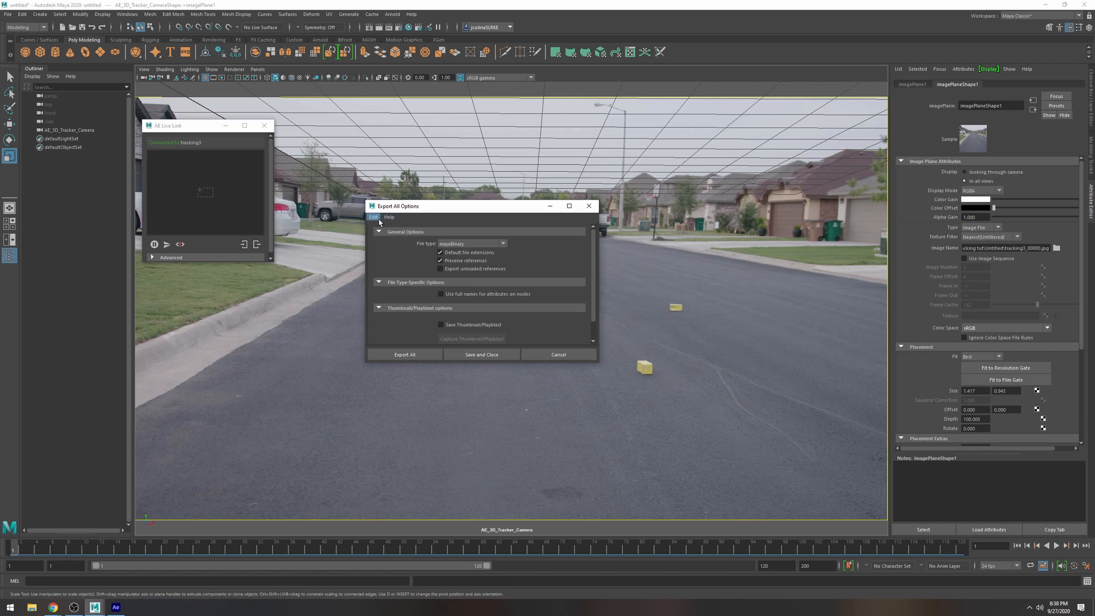
click(470, 243)
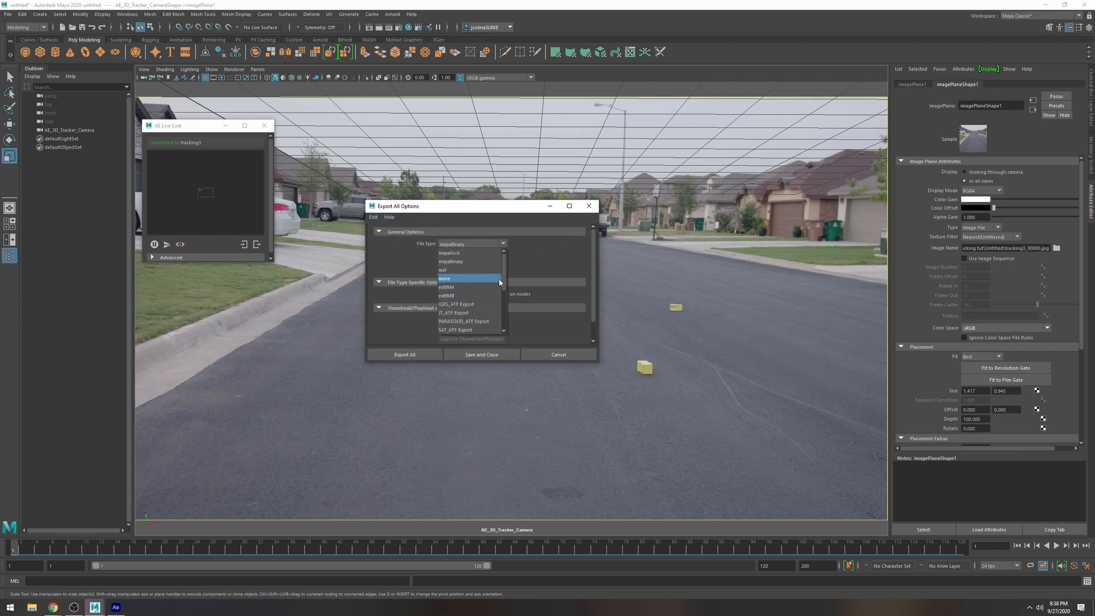
scroll(down, 3)
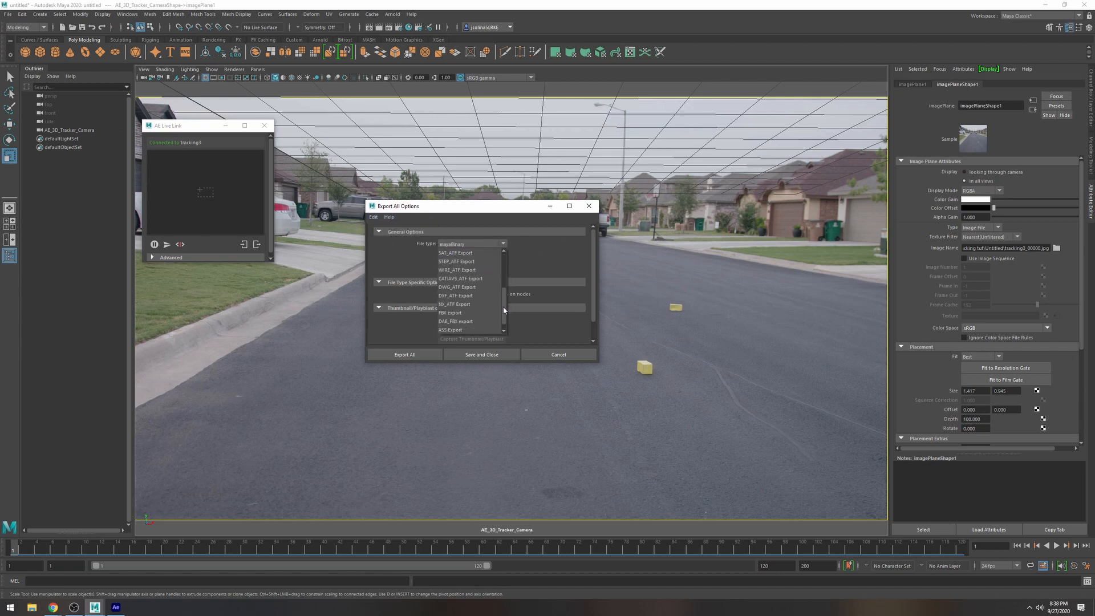
click(451, 312)
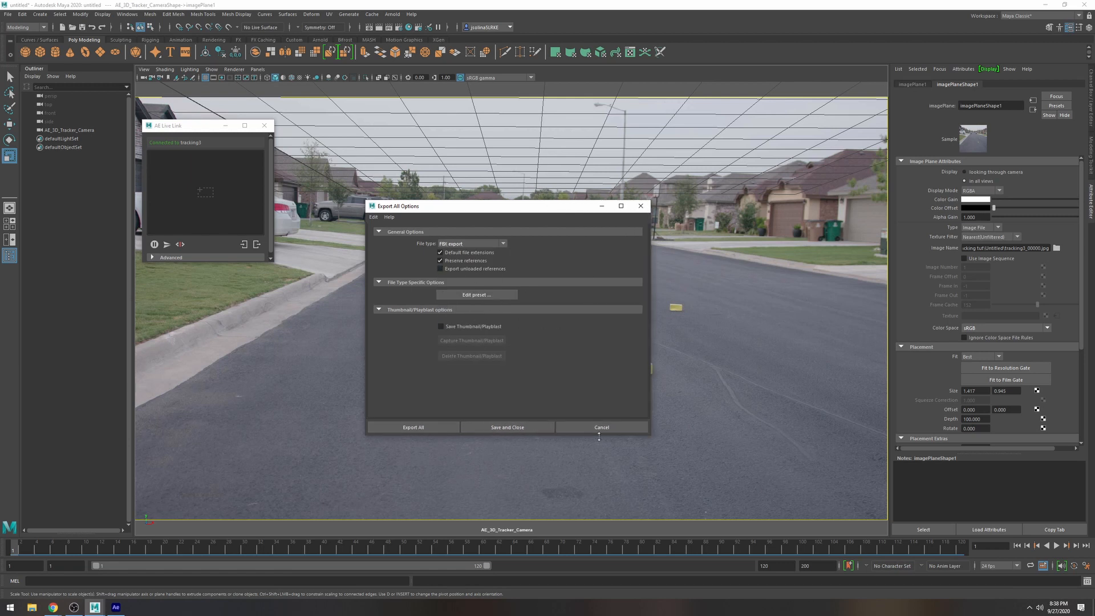
click(413, 426)
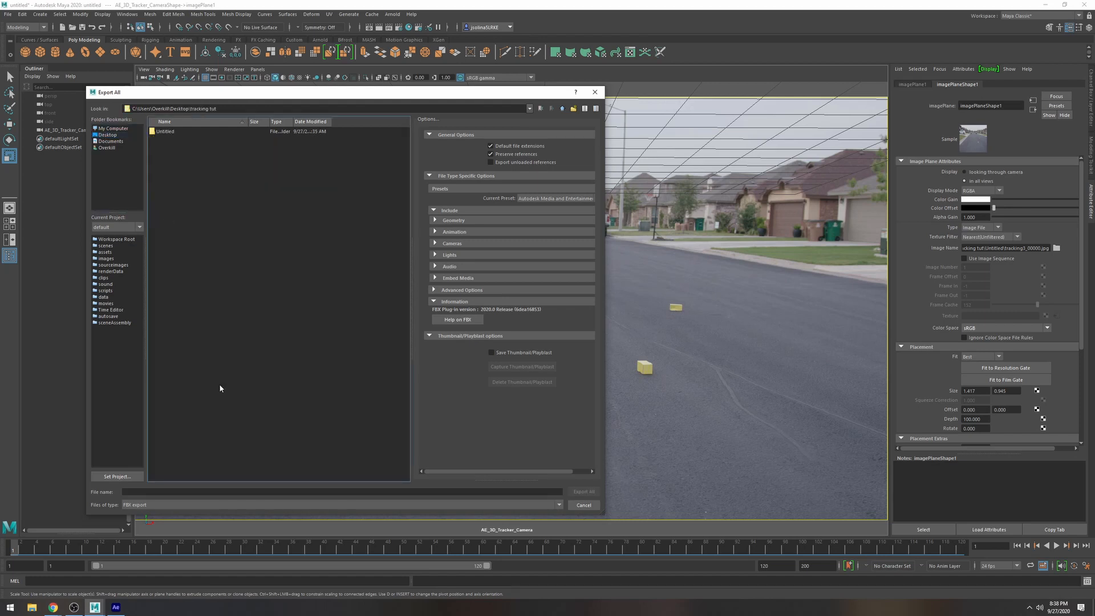
text(camera)
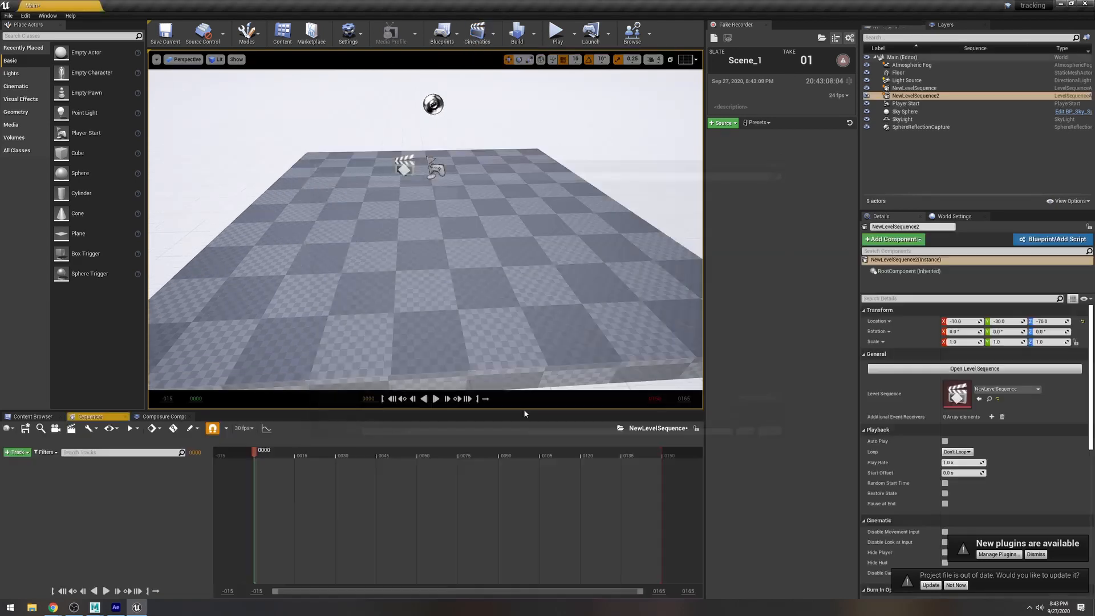
Add a CineCameraActor to the level sequence and import camera.fbx onto its track
click(243, 427)
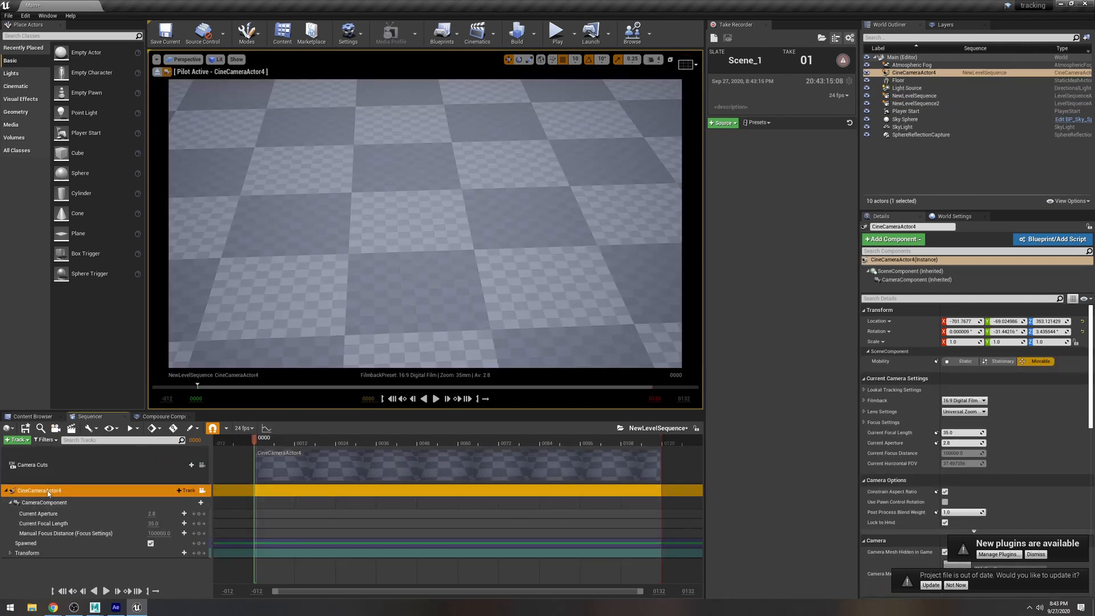
right_click(39, 490)
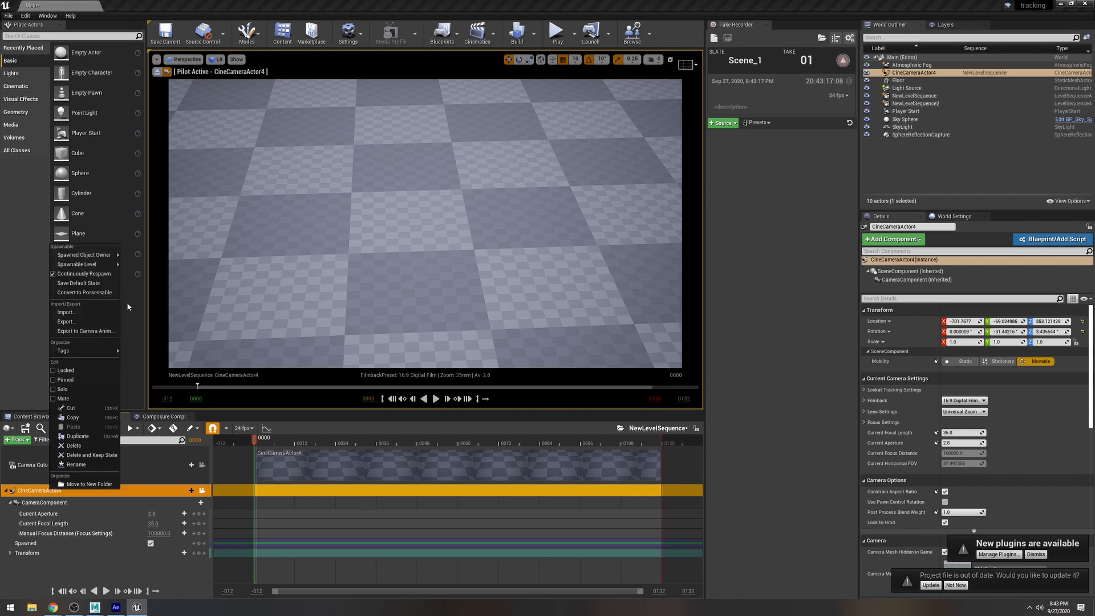
click(67, 311)
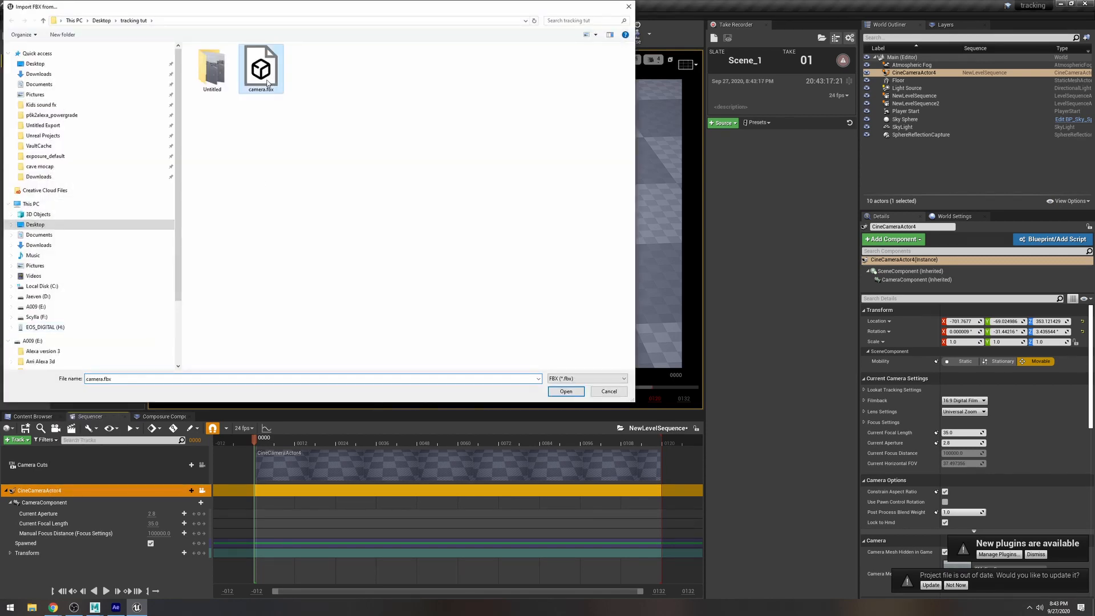
click(566, 391)
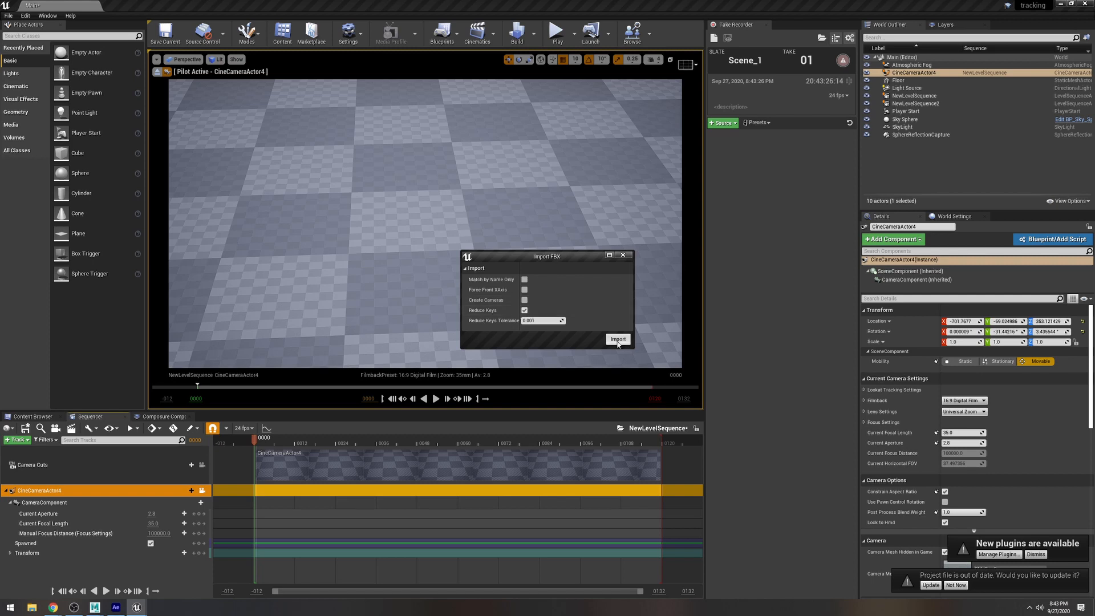
click(617, 339)
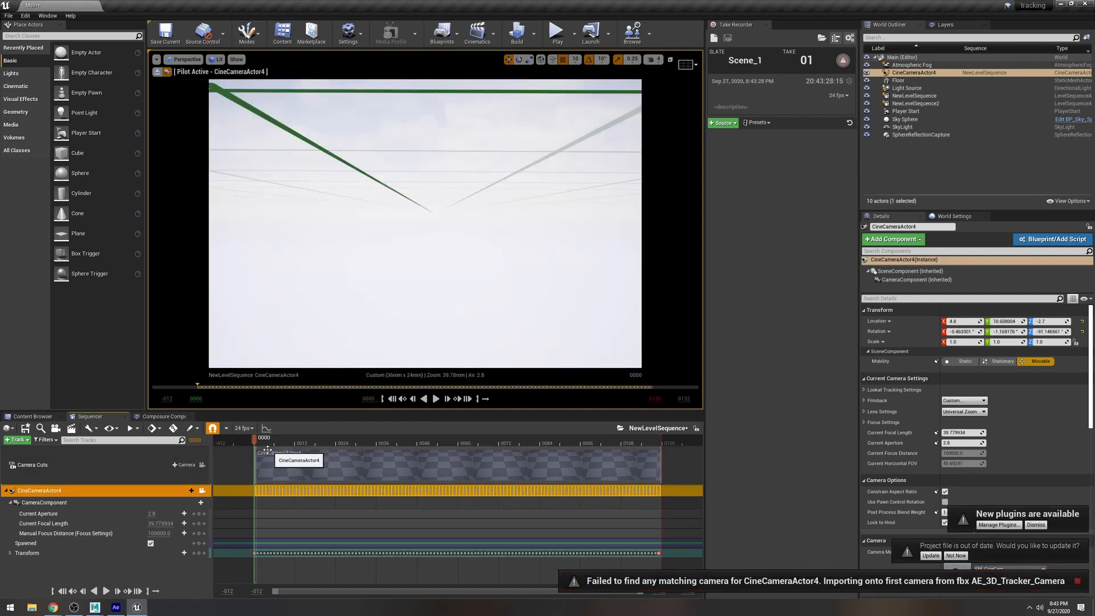
Scrub the Sequencer playhead to view the cube and cone through the tracked camera
drag(253, 438, 363, 437)
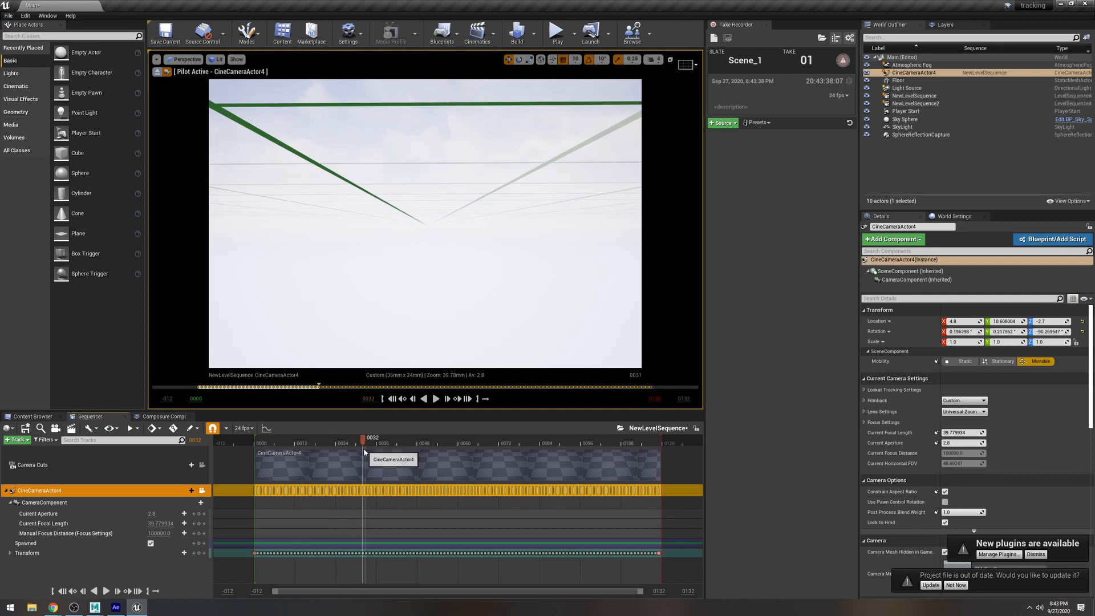
drag(364, 442, 609, 443)
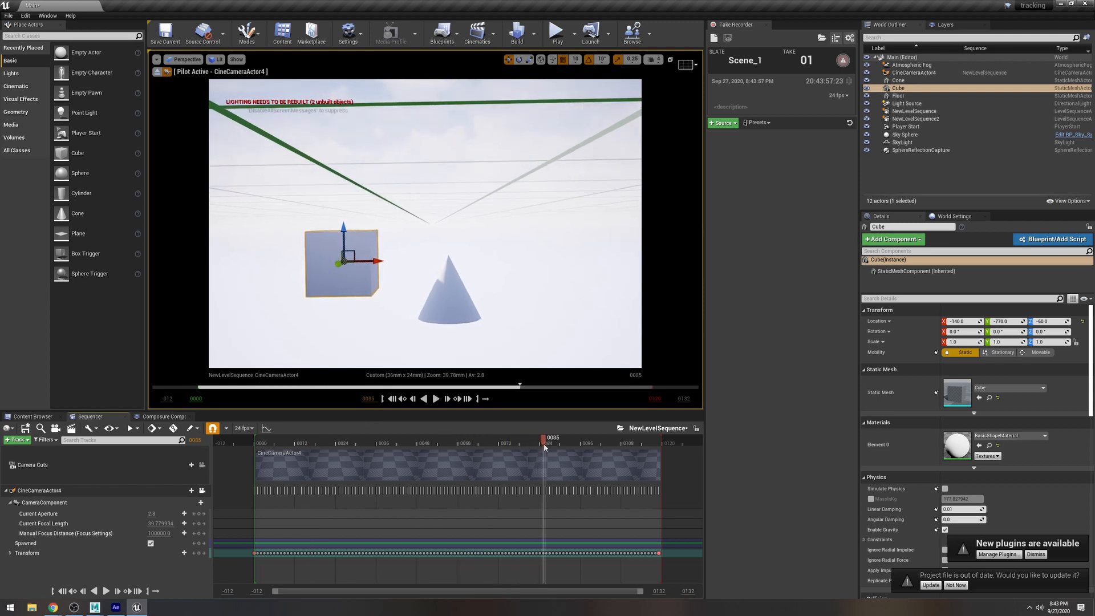
drag(544, 442, 612, 442)
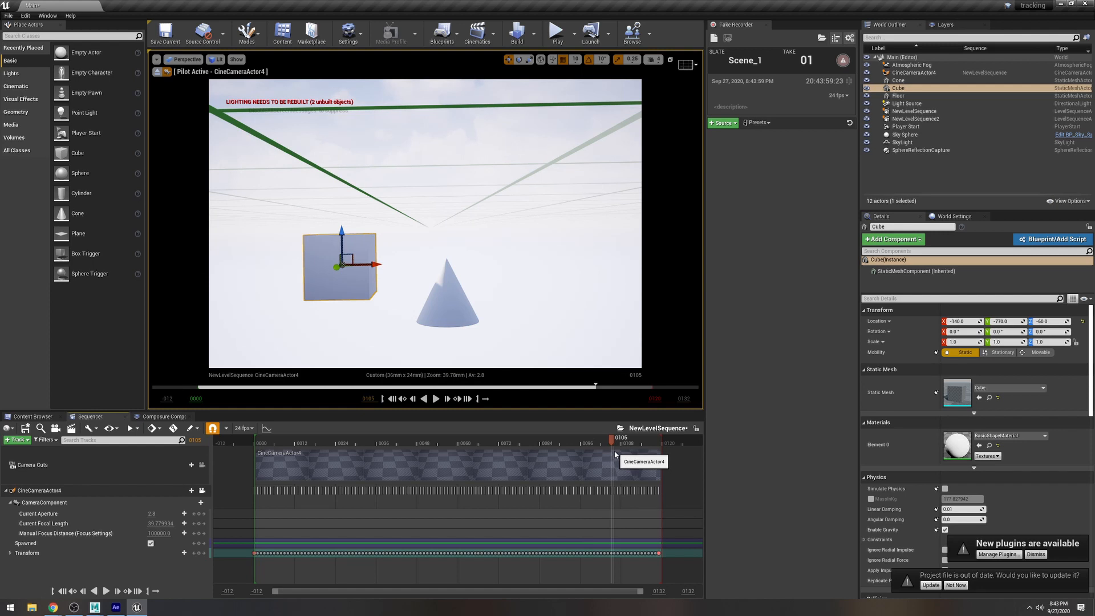